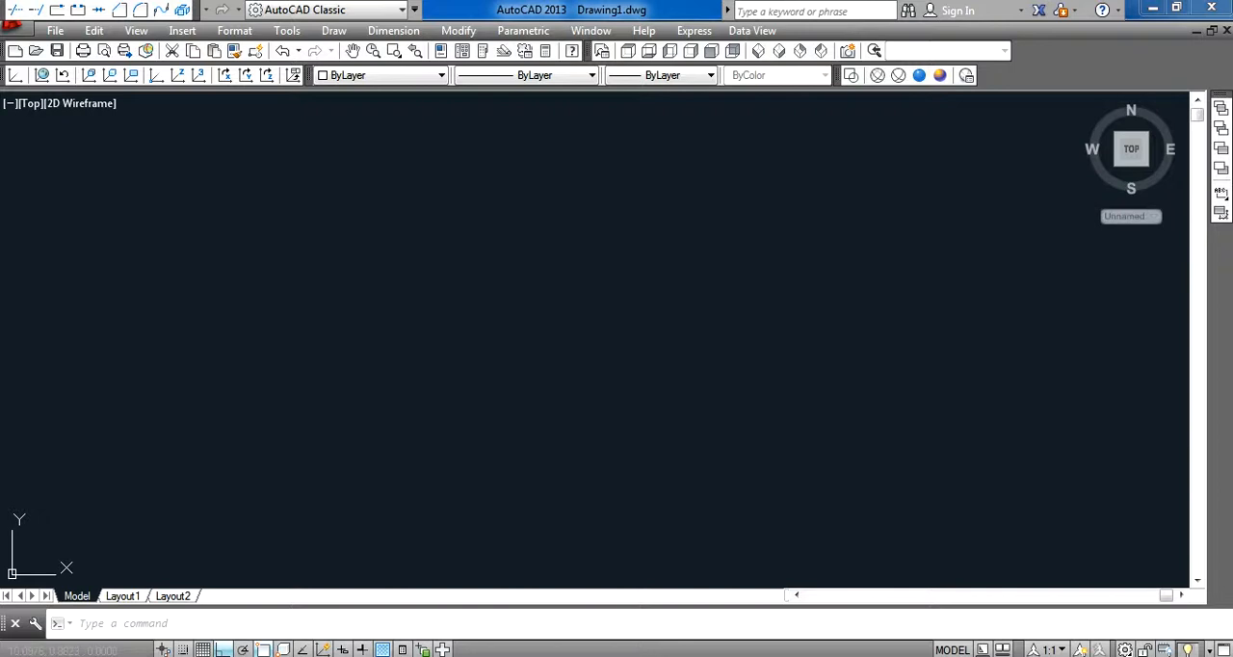
pyautogui.moveTo(512, 230)
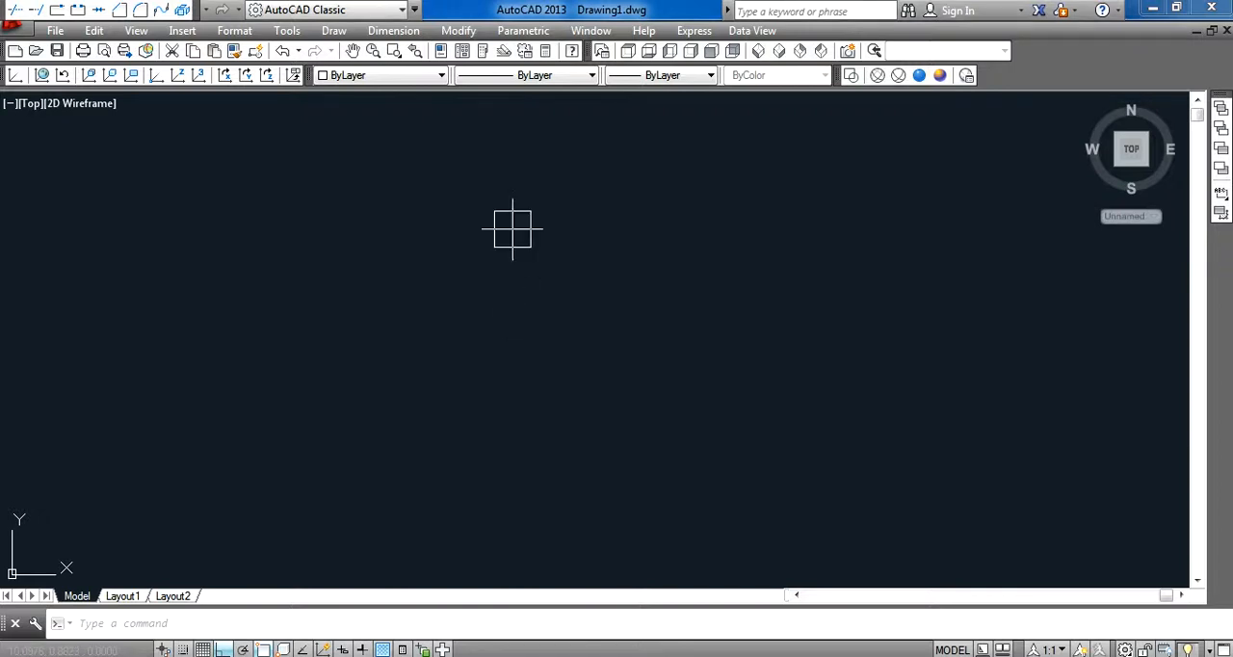
pyautogui.moveTo(510, 253)
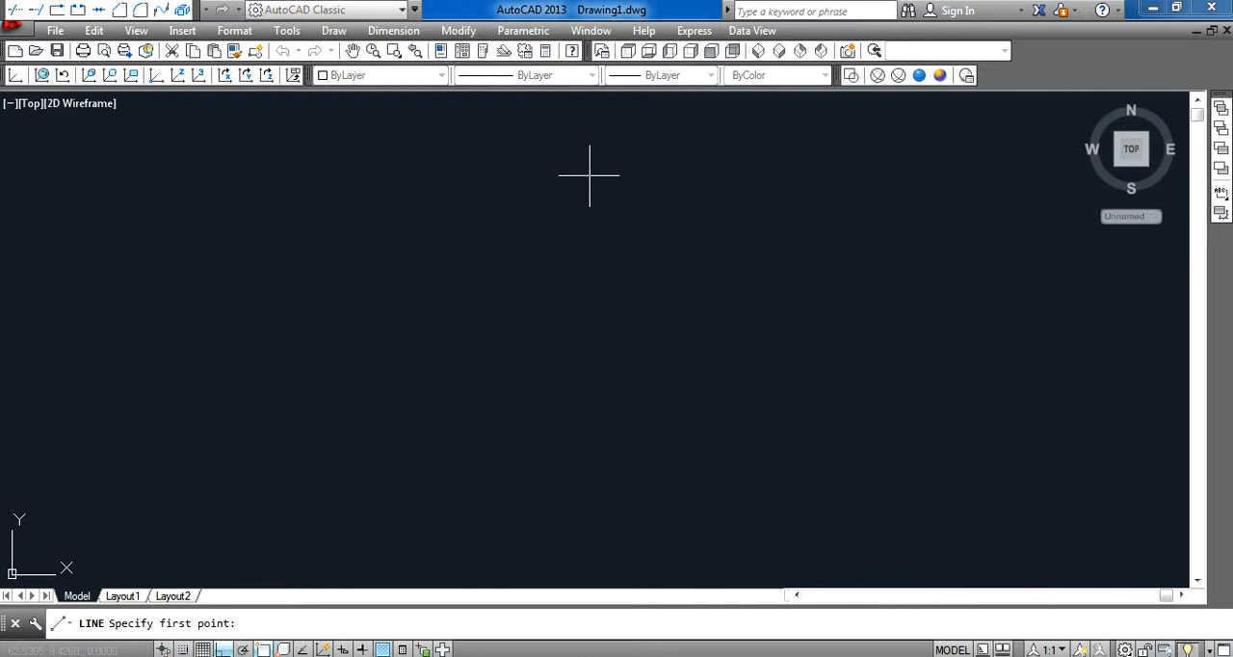
# Draw the vertical profile edge with short top and bottom horizontal segments, typing 7, 0 and 2.
pyautogui.click(589, 174)
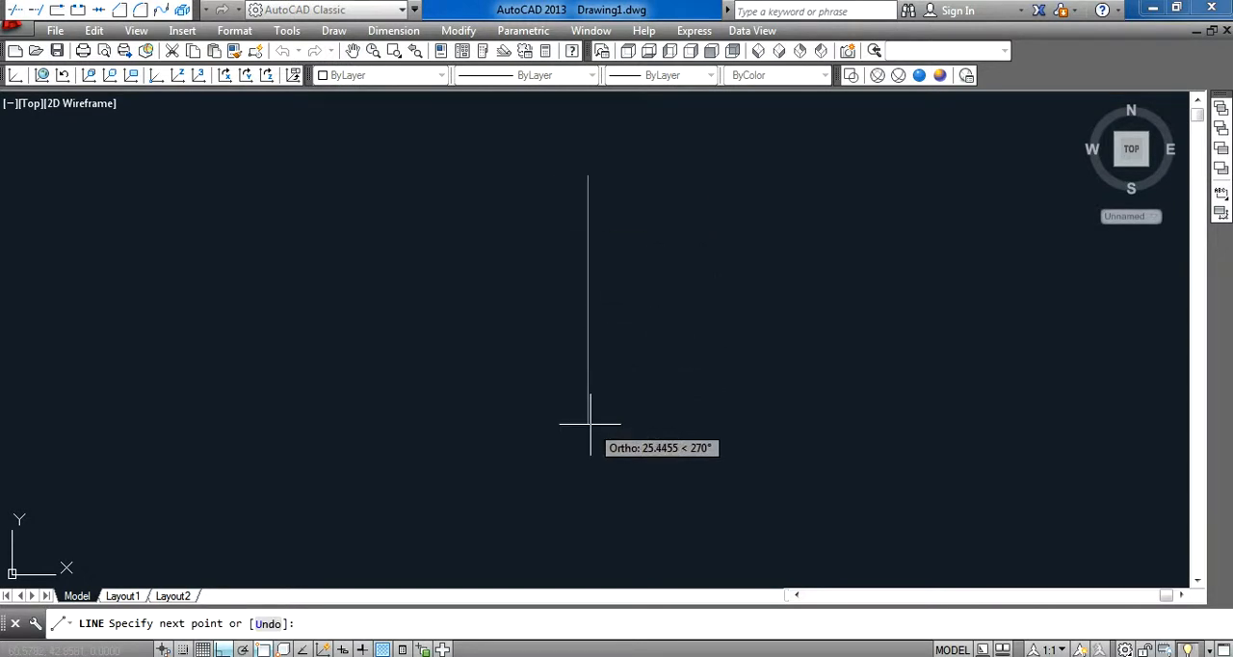
pyautogui.write('7')
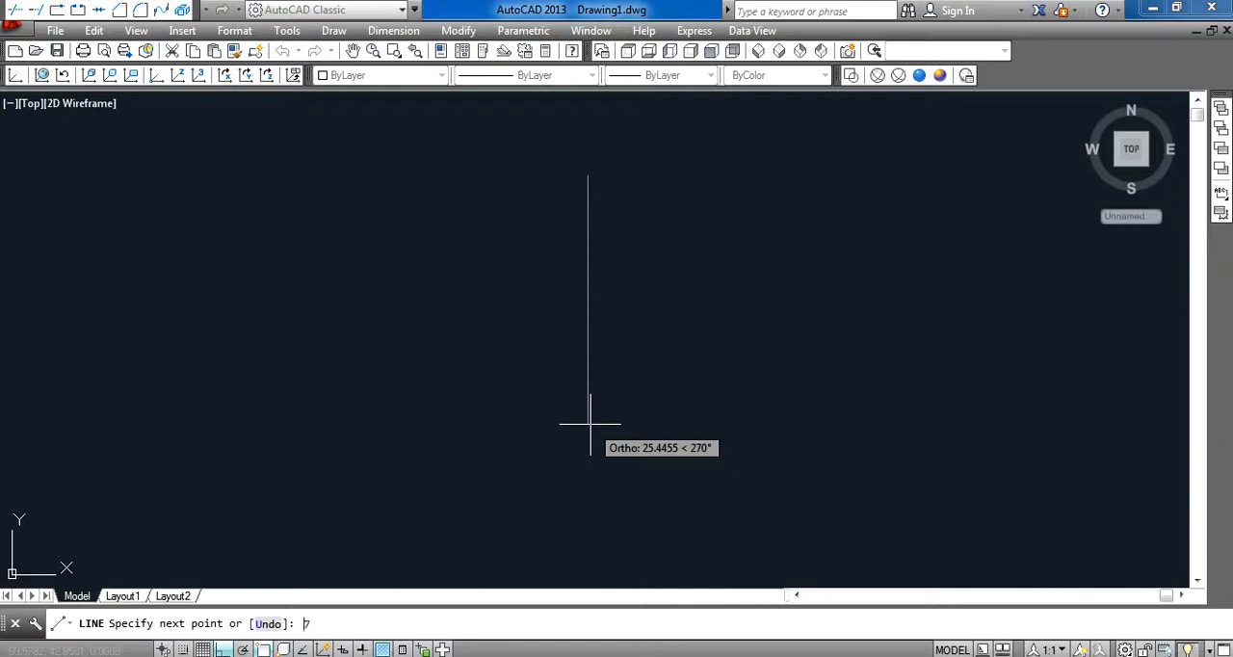
pyautogui.write('0')
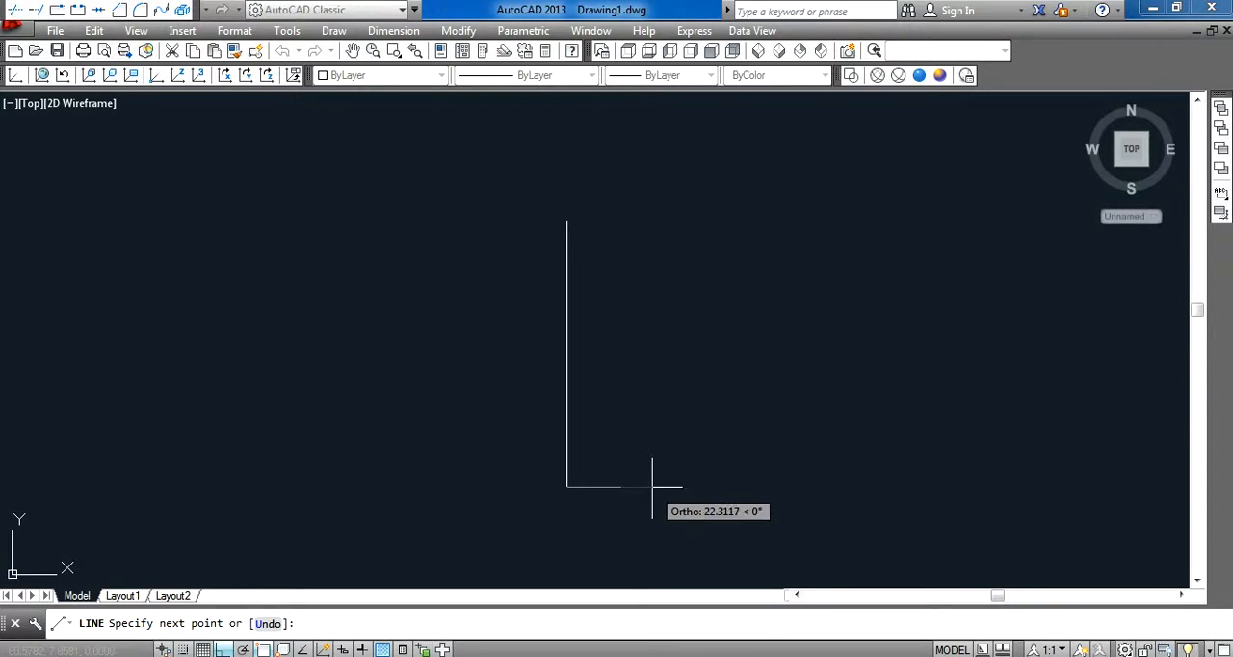
pyautogui.write('2')
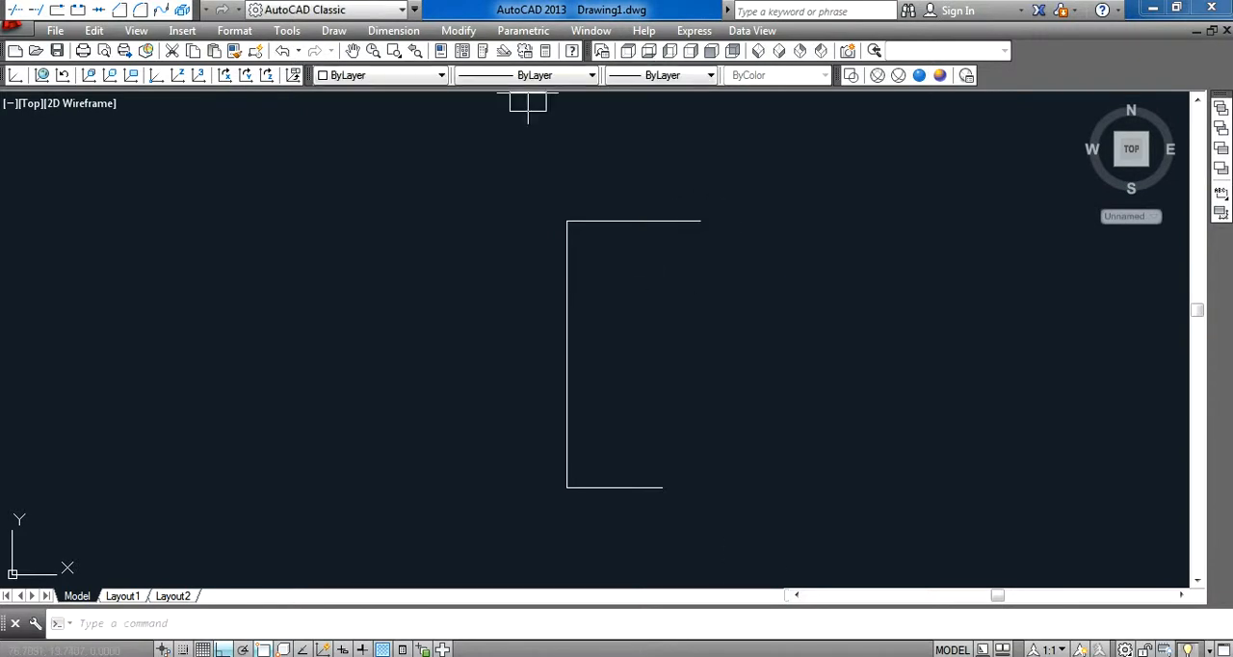
# Draw the mug's side-wall arc using Arc Start, End, Direction.
pyautogui.click(334, 30)
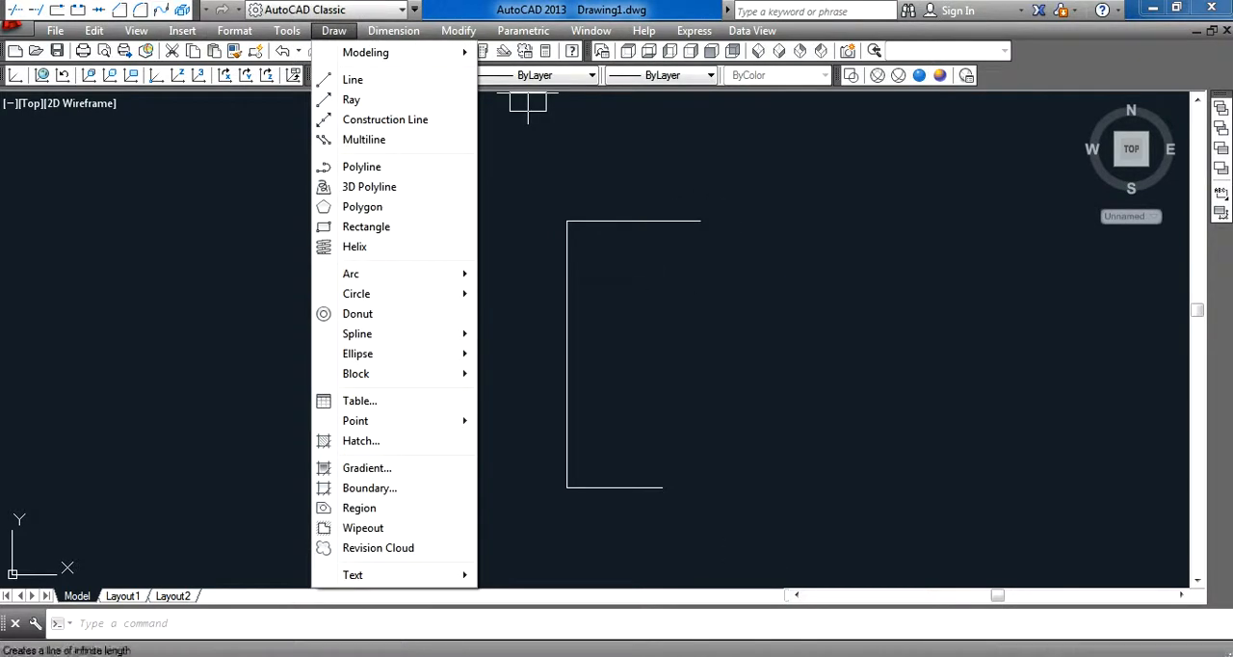
pyautogui.moveTo(351, 274)
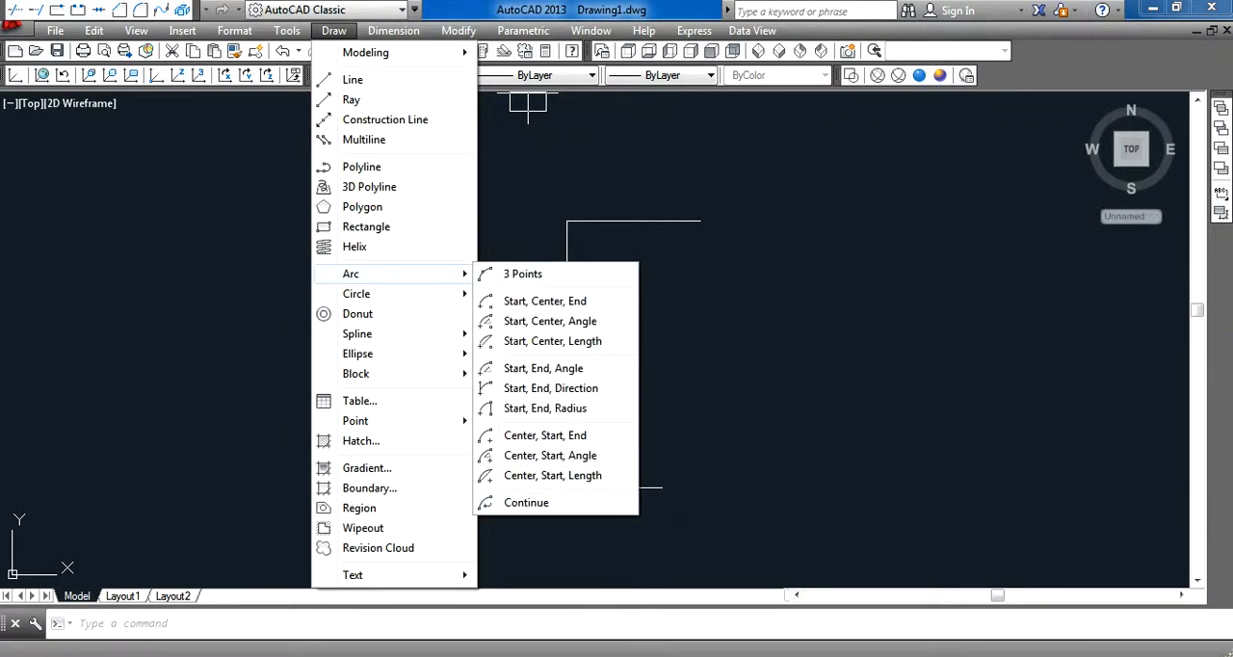
pyautogui.moveTo(552, 475)
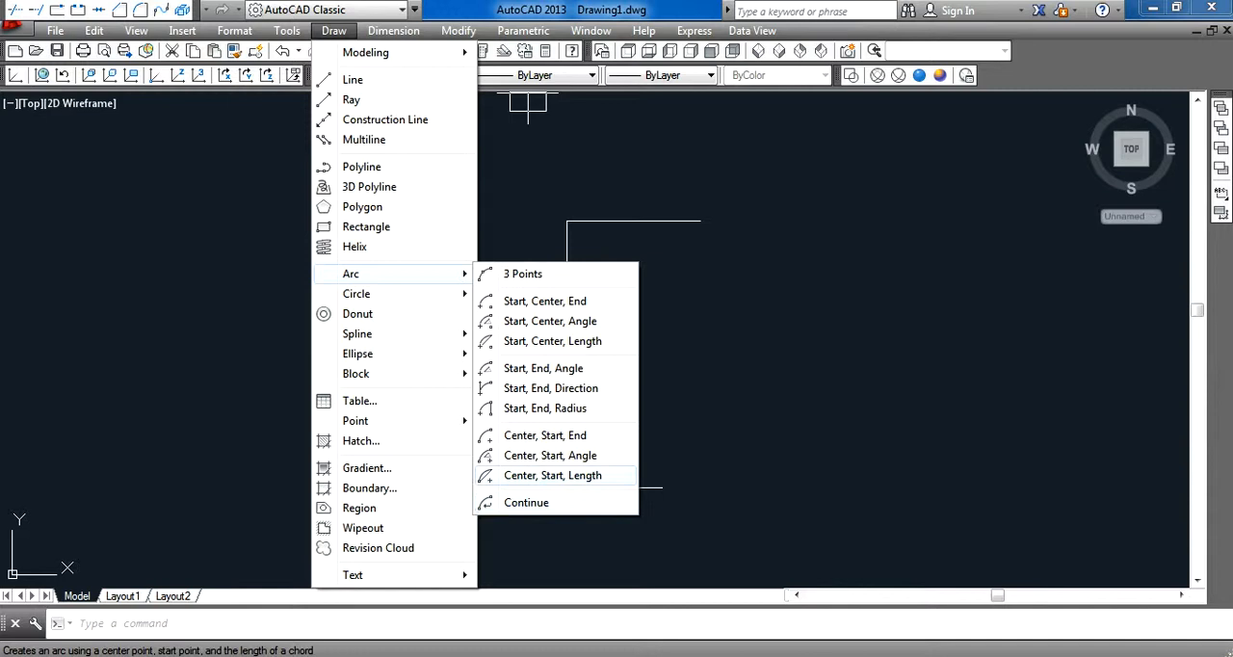
pyautogui.moveTo(550, 388)
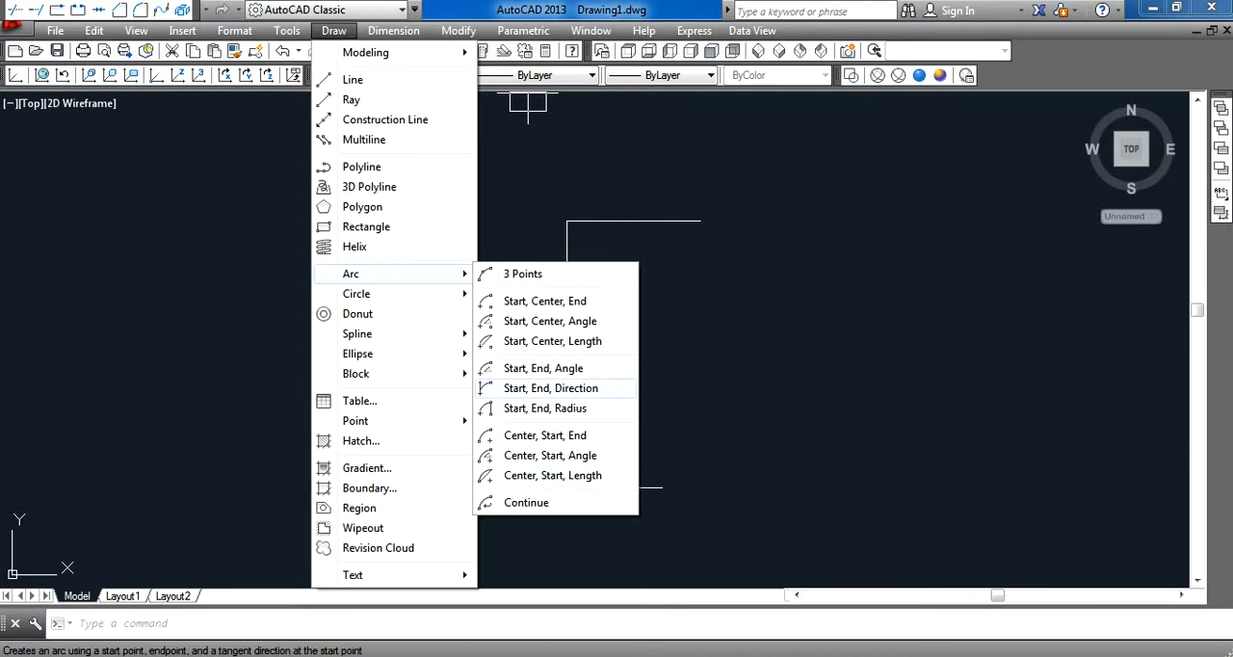
pyautogui.click(550, 387)
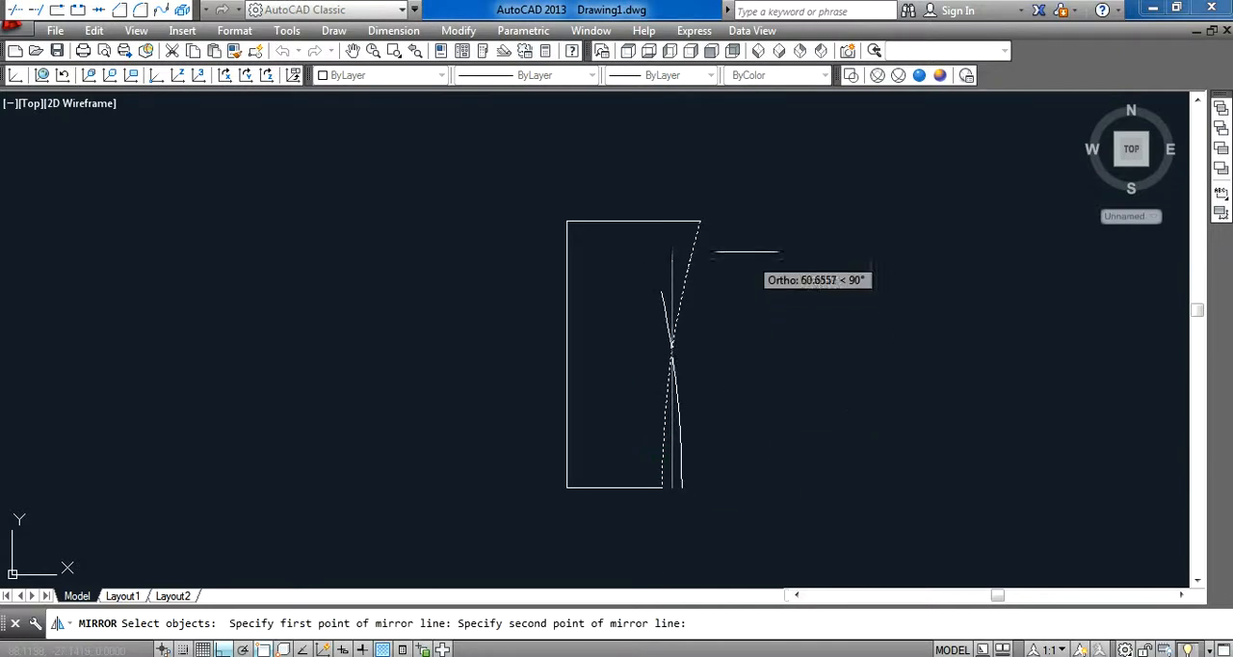
# Pick the second point of the mirror line to mirror the side arc.
pyautogui.click(711, 227)
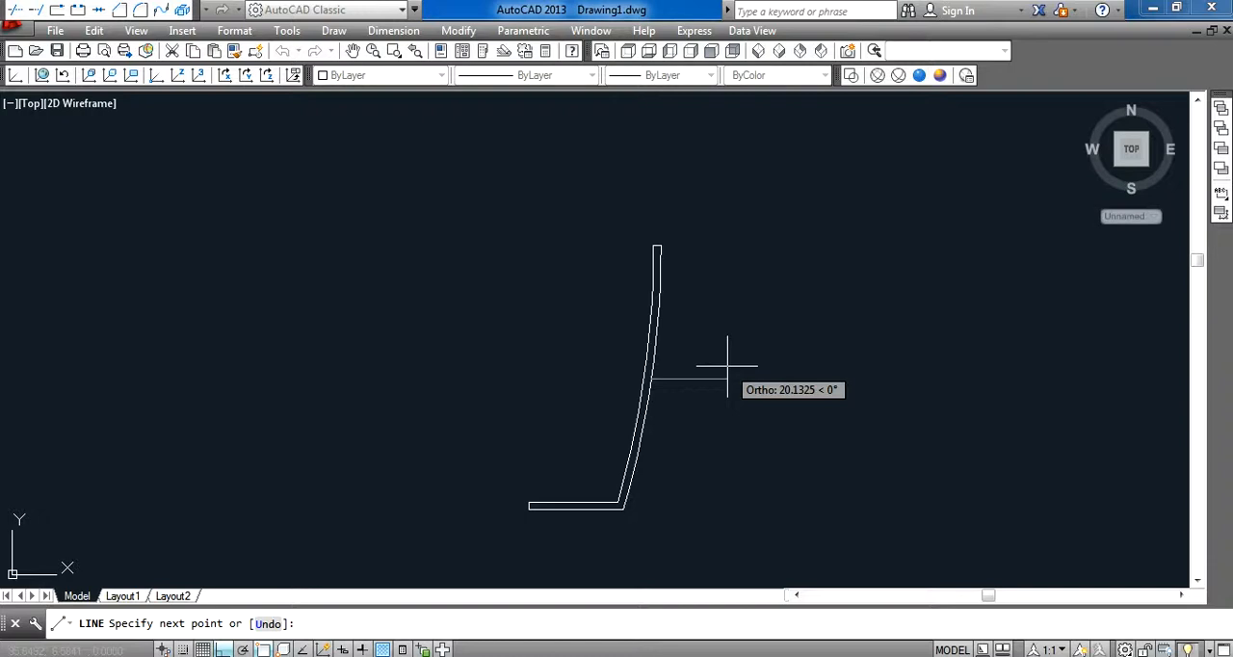
# Draw the handle outline with length-10 segments and a diagonal brace to the wall.
pyautogui.write('10')
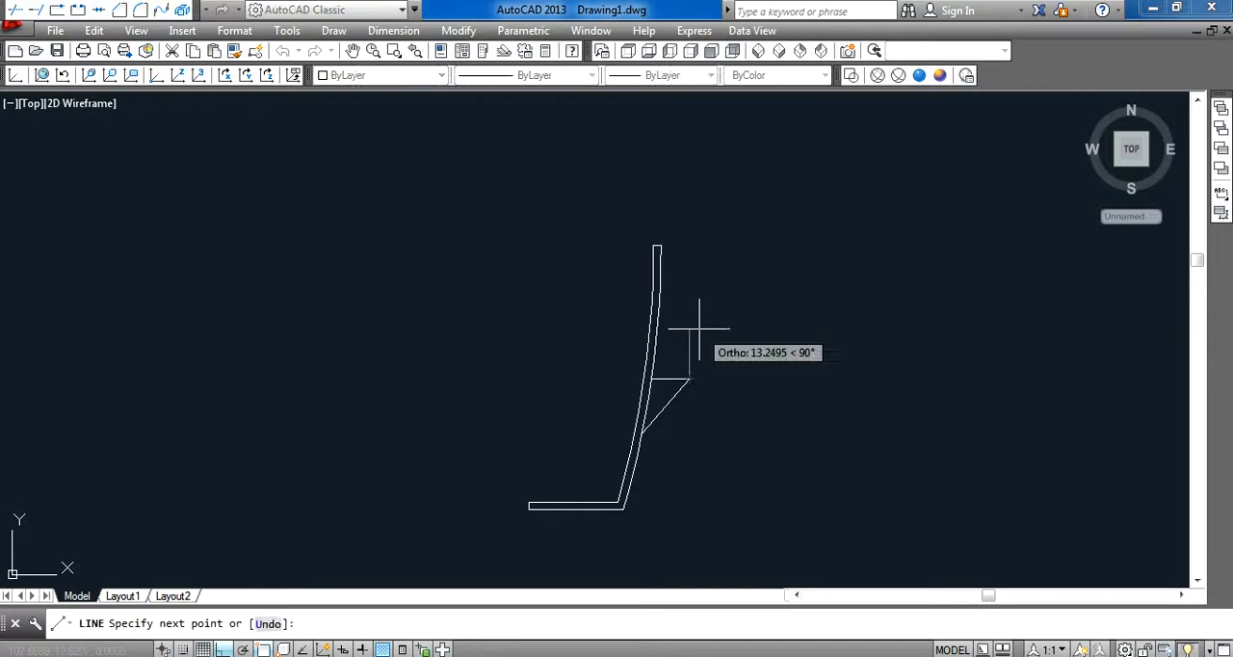
pyautogui.moveTo(602, 322)
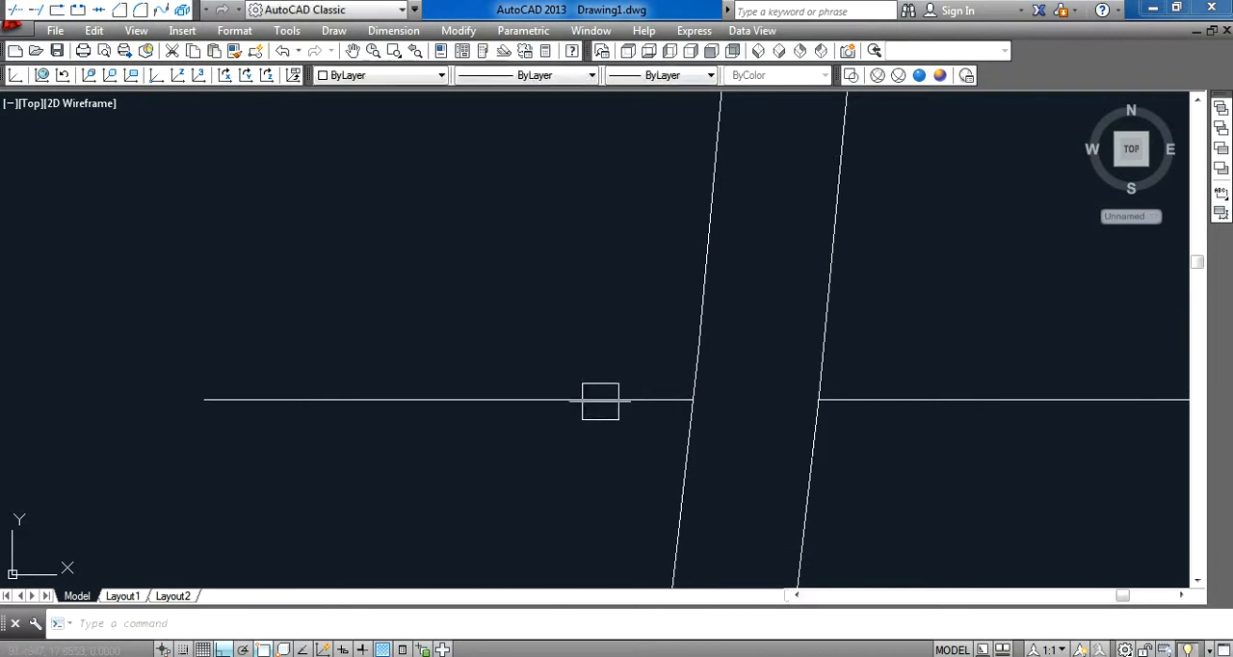
pyautogui.moveTo(597, 395)
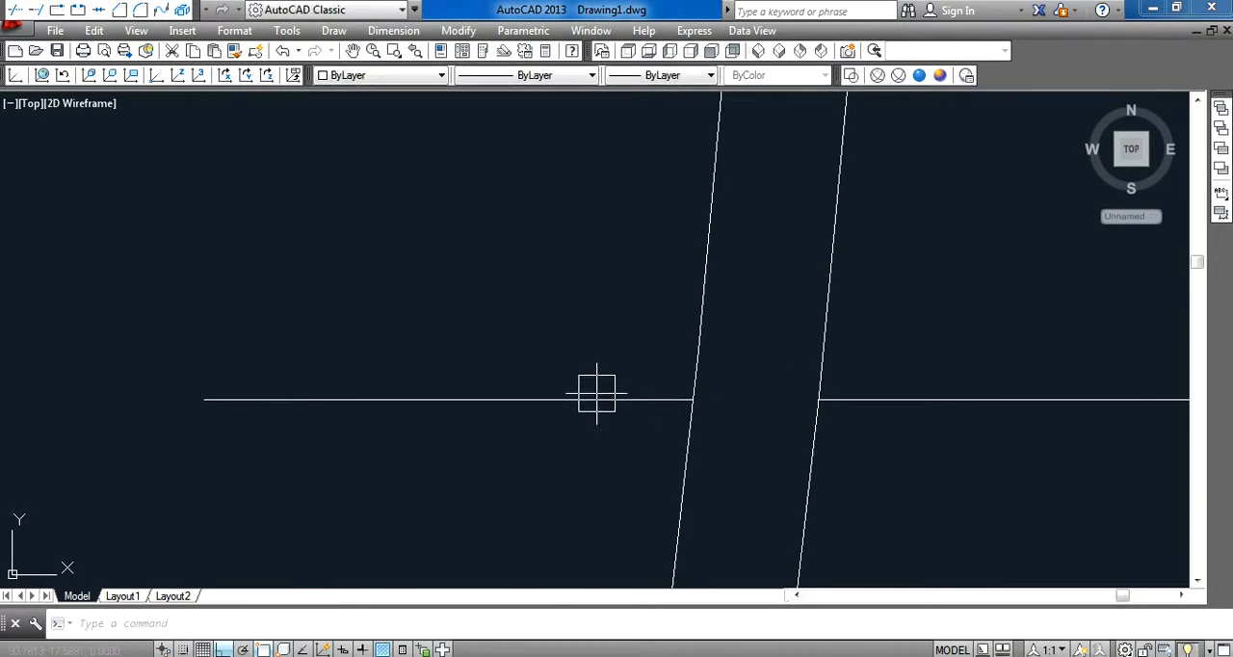
pyautogui.moveTo(684, 414)
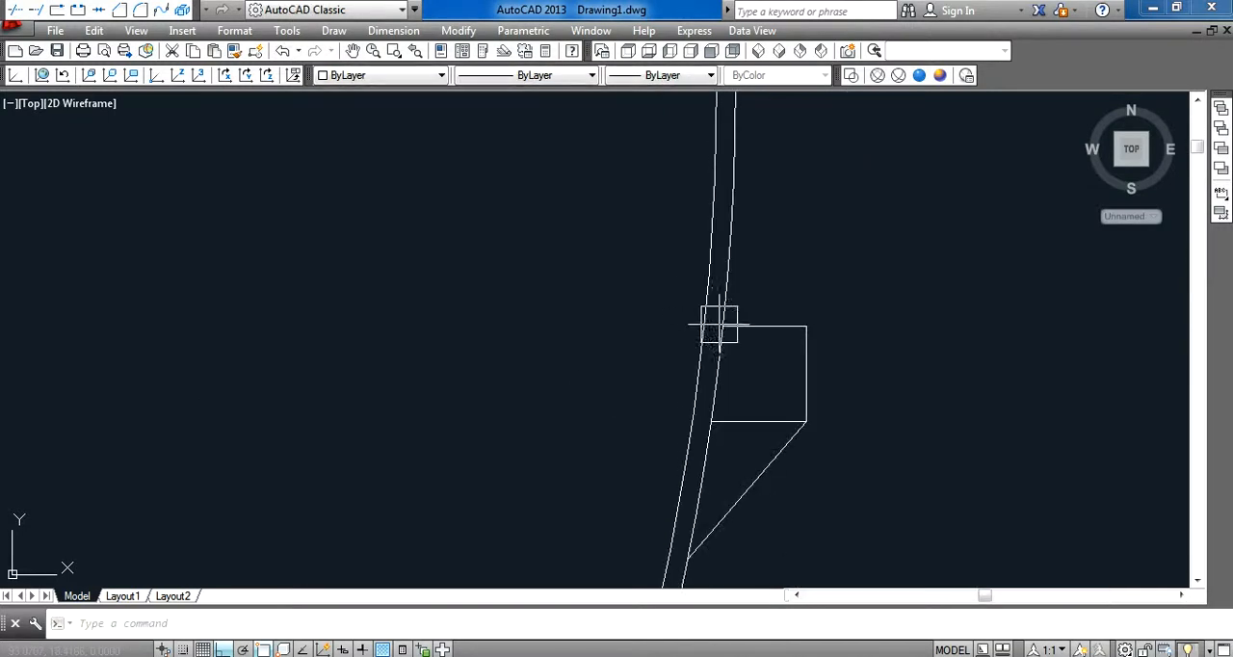
# Choose the fillet Radius option to round the handle's outer top corner.
pyautogui.write('r')
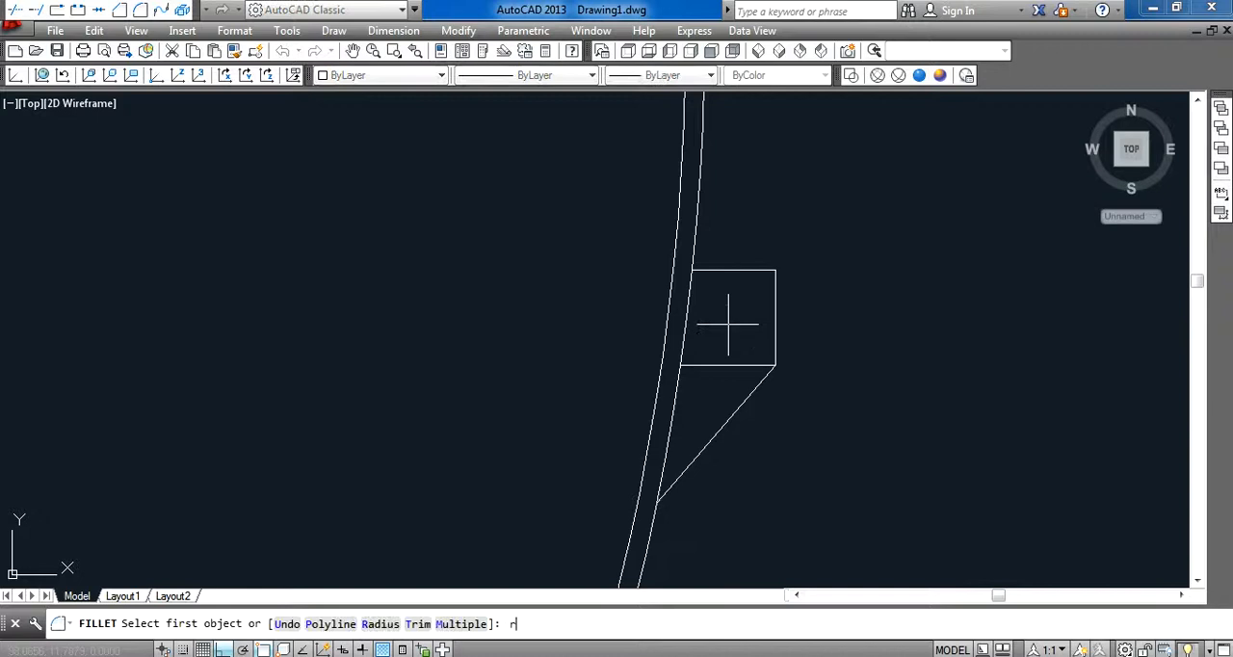
pyautogui.press('Enter')
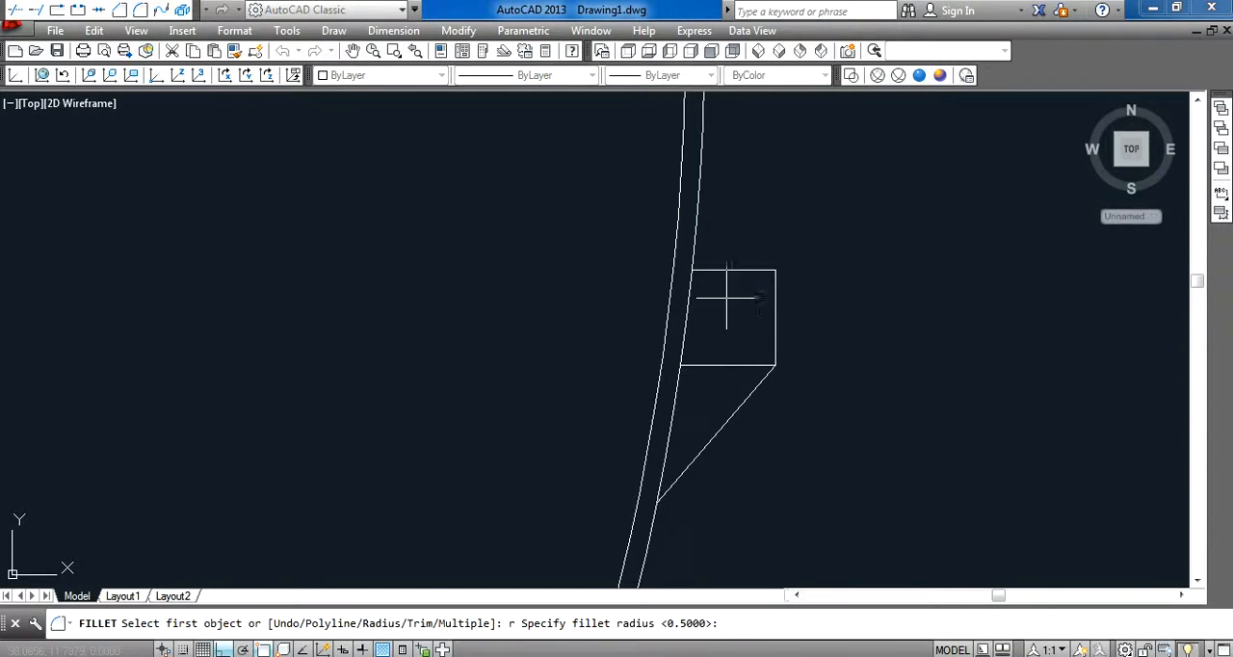
pyautogui.moveTo(771, 340)
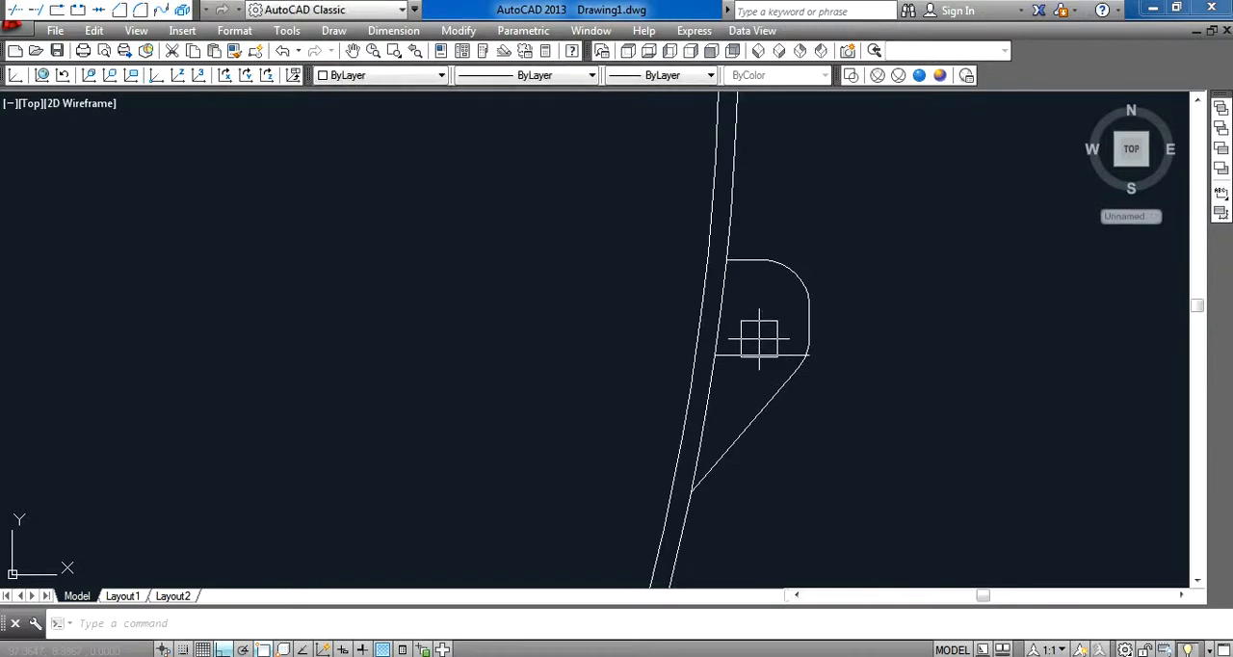
pyautogui.moveTo(798, 333)
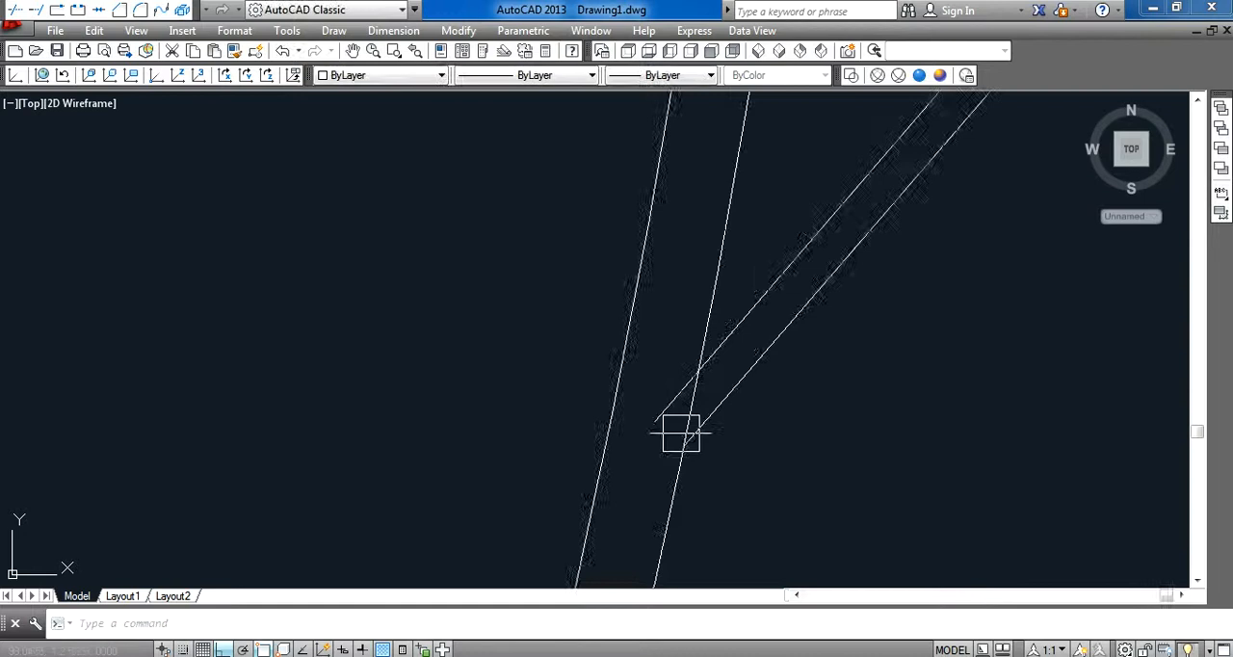
# Start a line at the handle's lower end to close it against the mug wall.
pyautogui.click(683, 431)
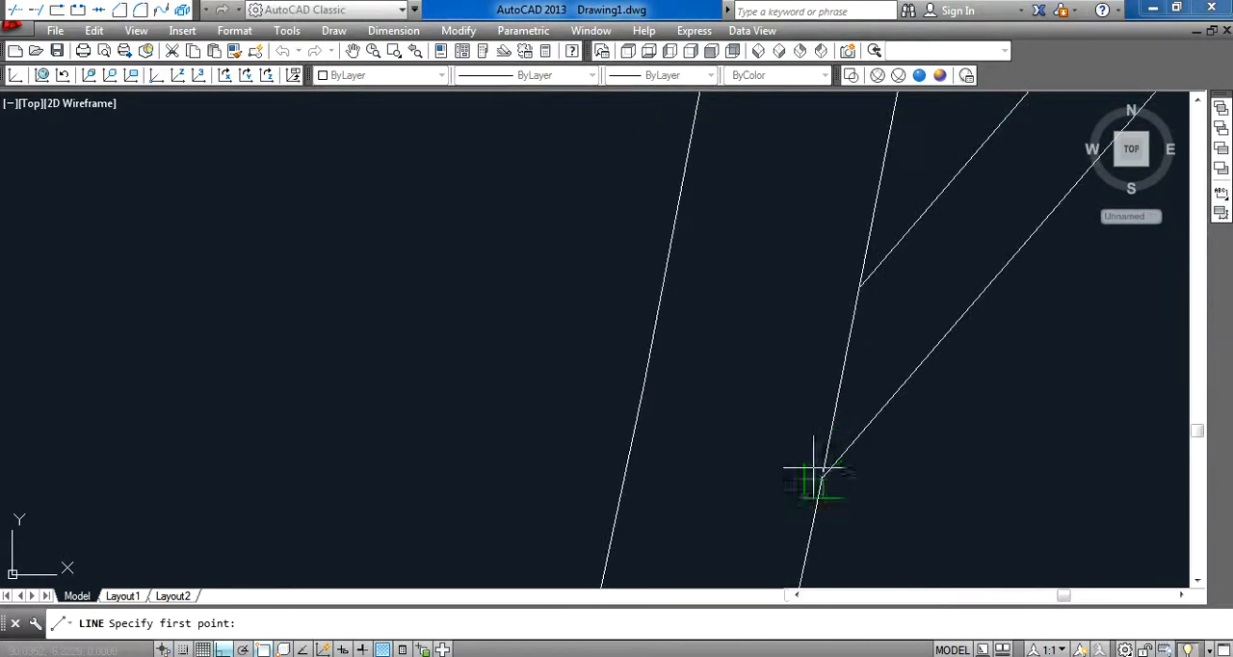
pyautogui.click(819, 472)
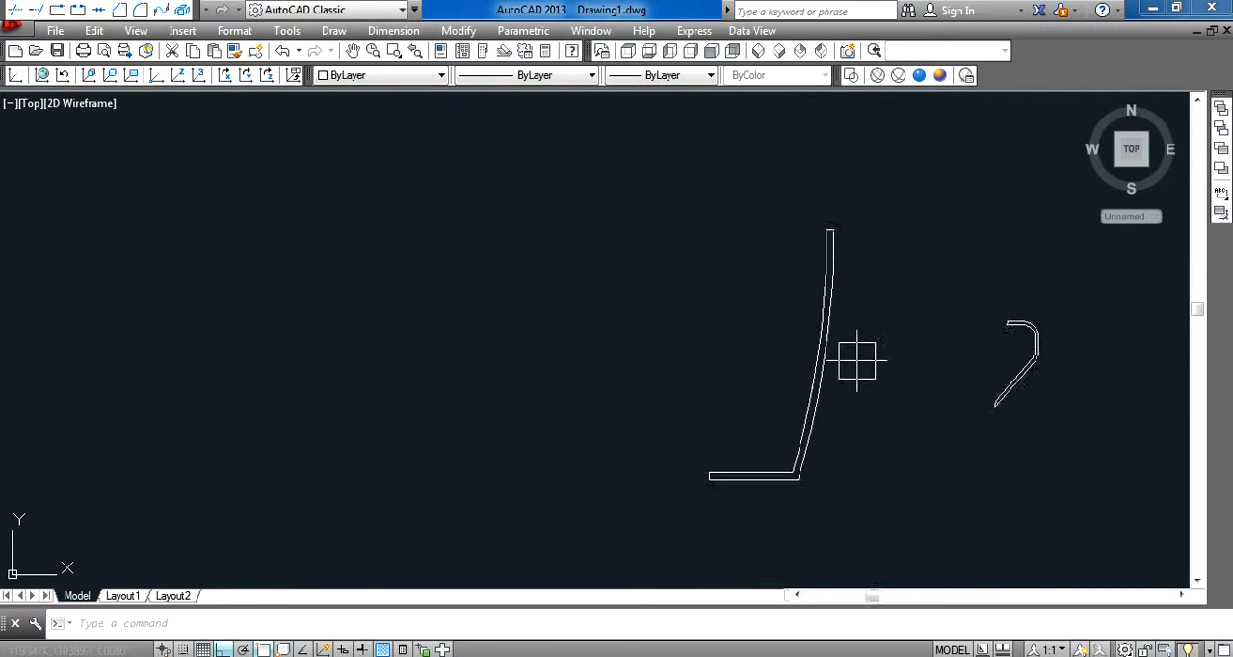
# Revolve the wall and base profile 360 degrees about the centre axis.
pyautogui.write('r')
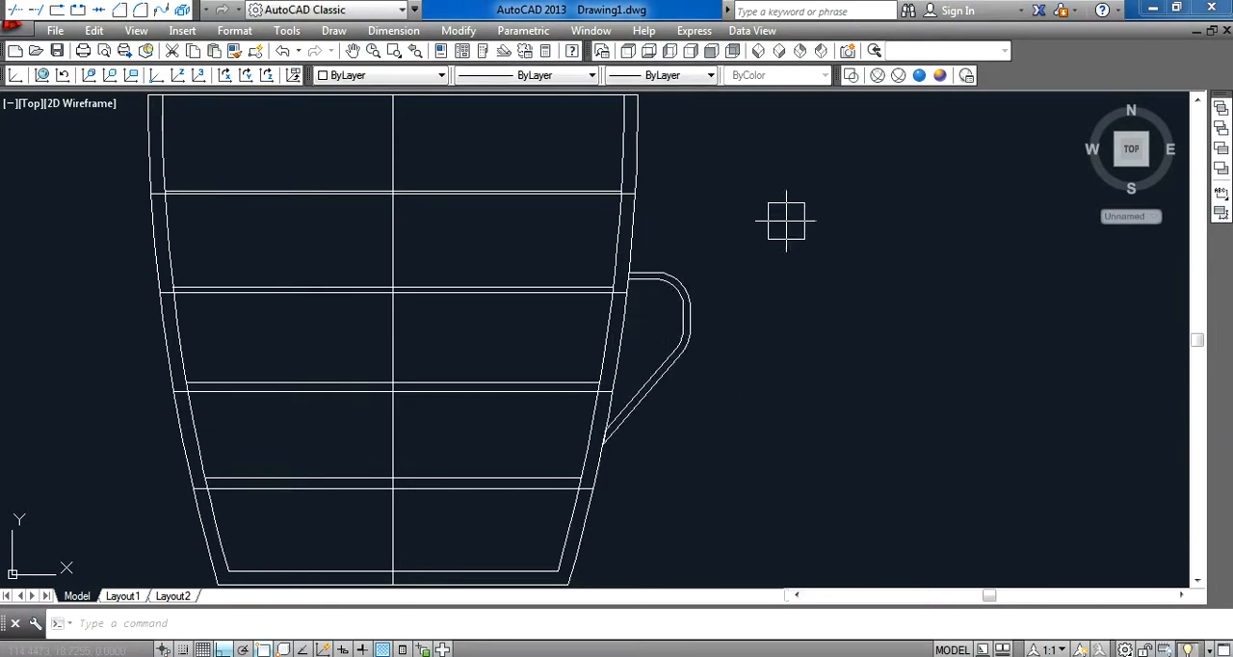
# Union the mug body and handle, then show it in Realistic visual style.
pyautogui.write('u')
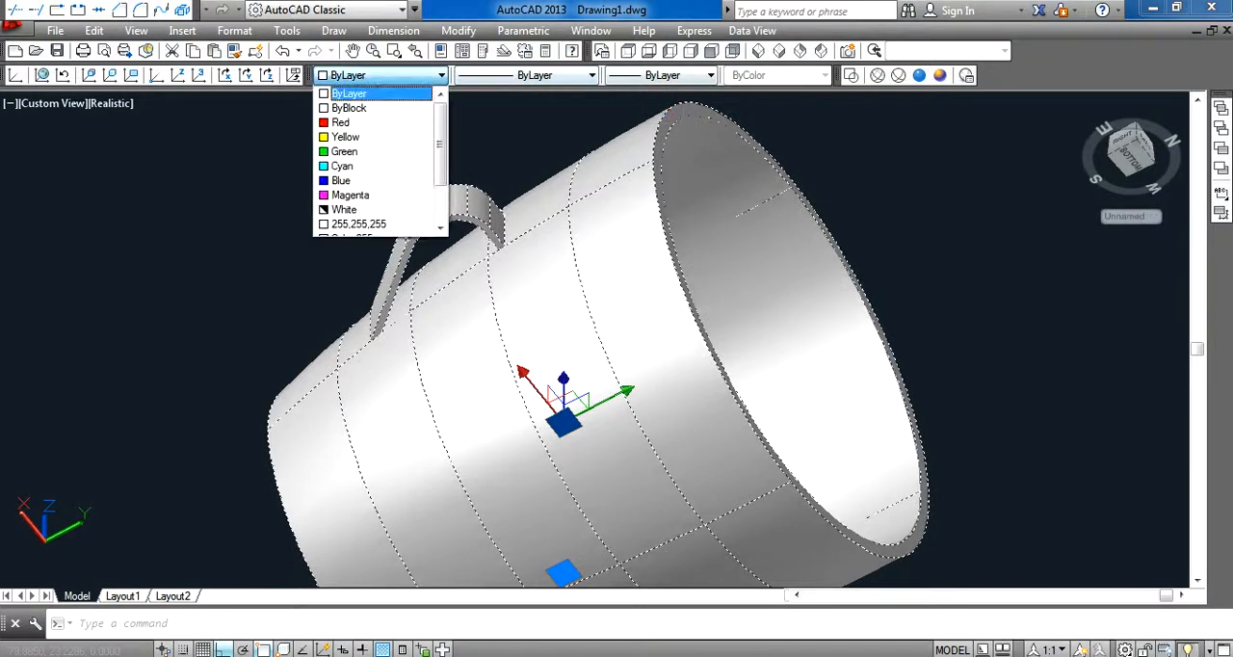
# Set the mug's colour to Red from the Properties toolbar Color list.
pyautogui.click(340, 122)
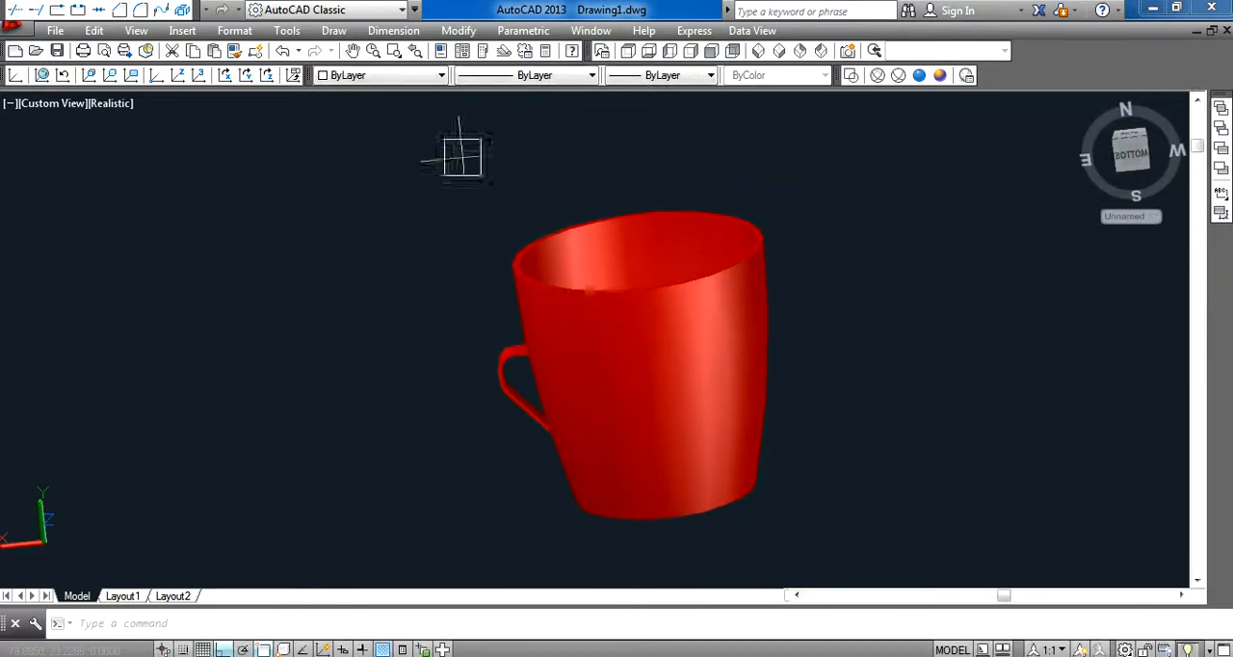
pyautogui.click(459, 30)
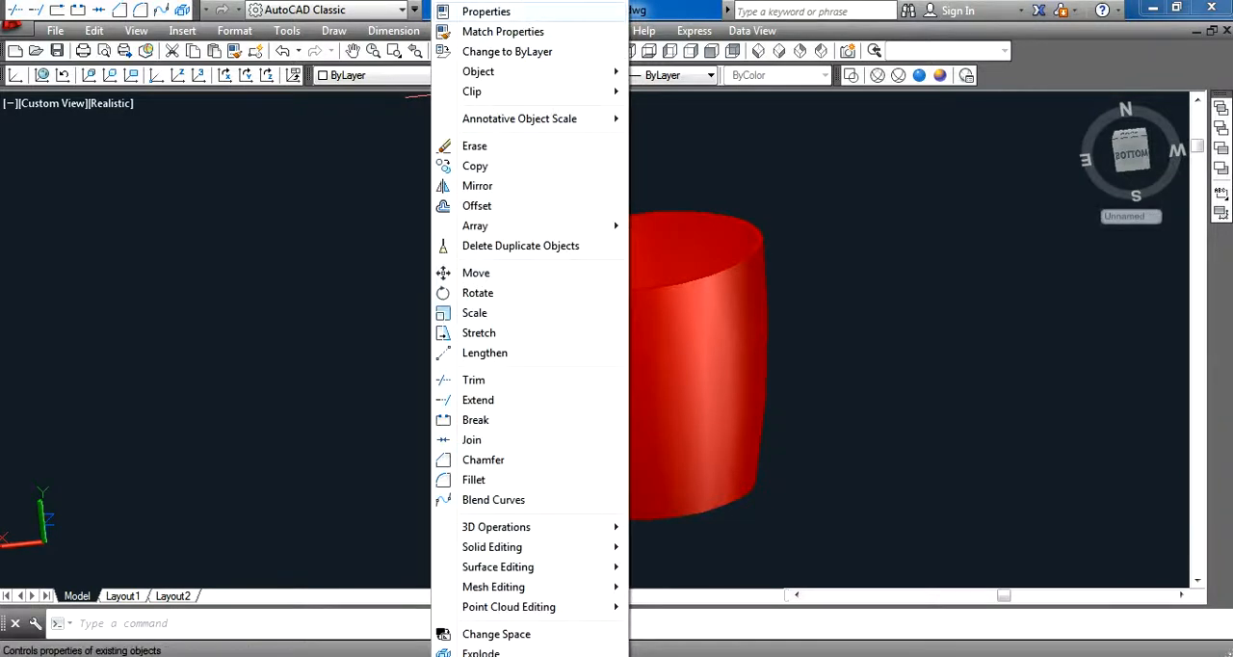
# Open the Properties palette from Tools > Palettes to give the mug a teal colour.
pyautogui.click(643, 29)
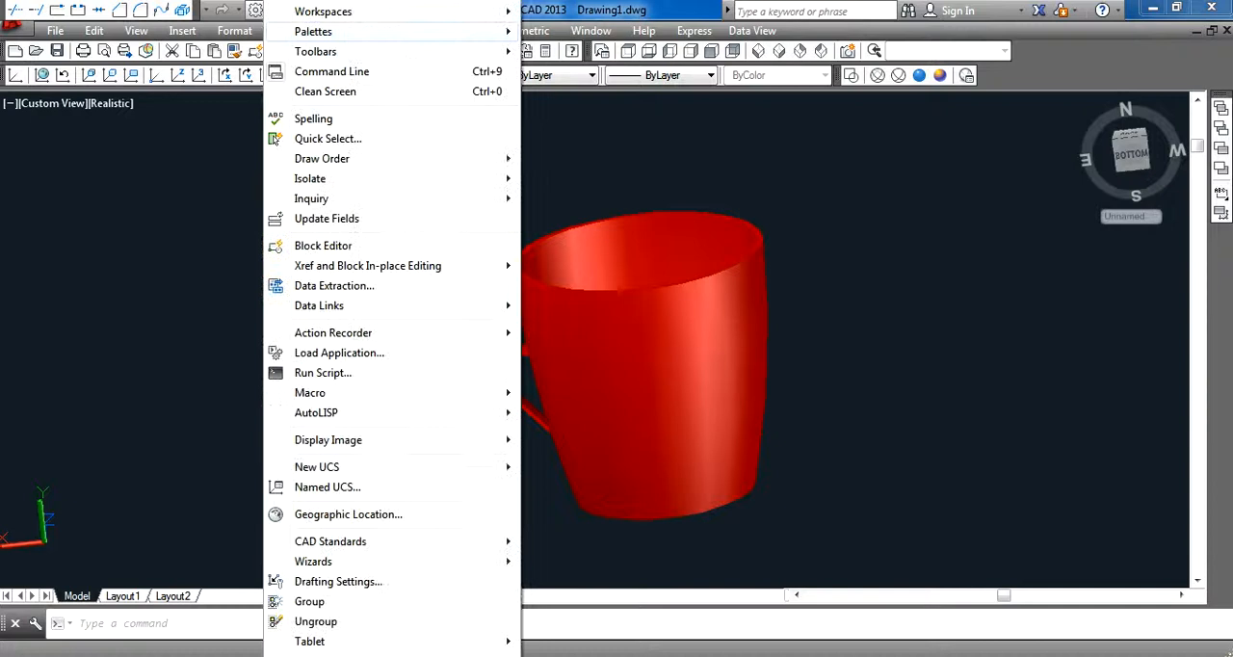
pyautogui.click(313, 31)
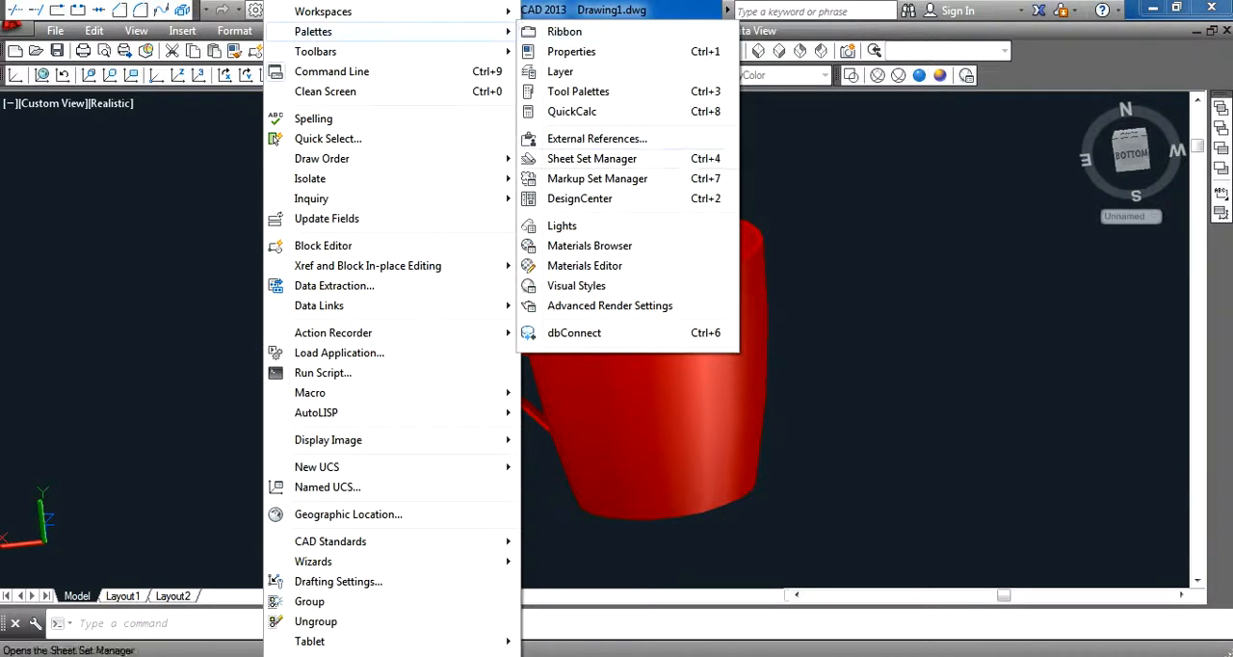
pyautogui.click(589, 245)
pyautogui.write('ren')
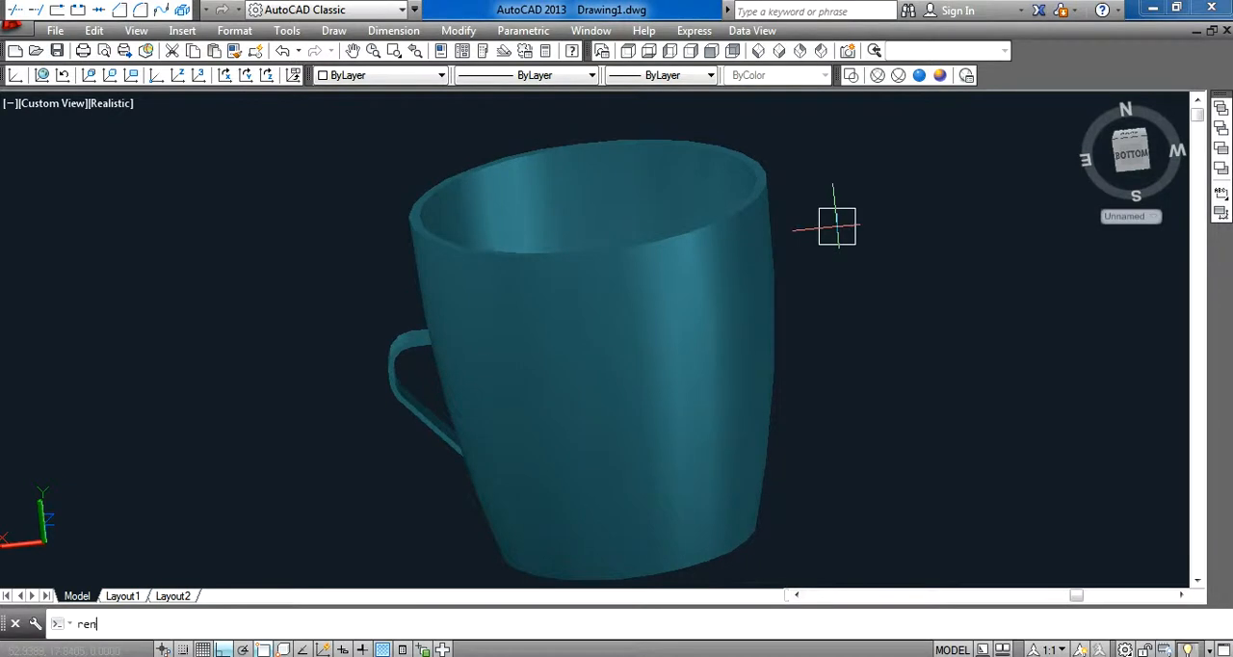
# Render the teal mug, then re-render it with RENDER from the closer view.
pyautogui.press('Return')
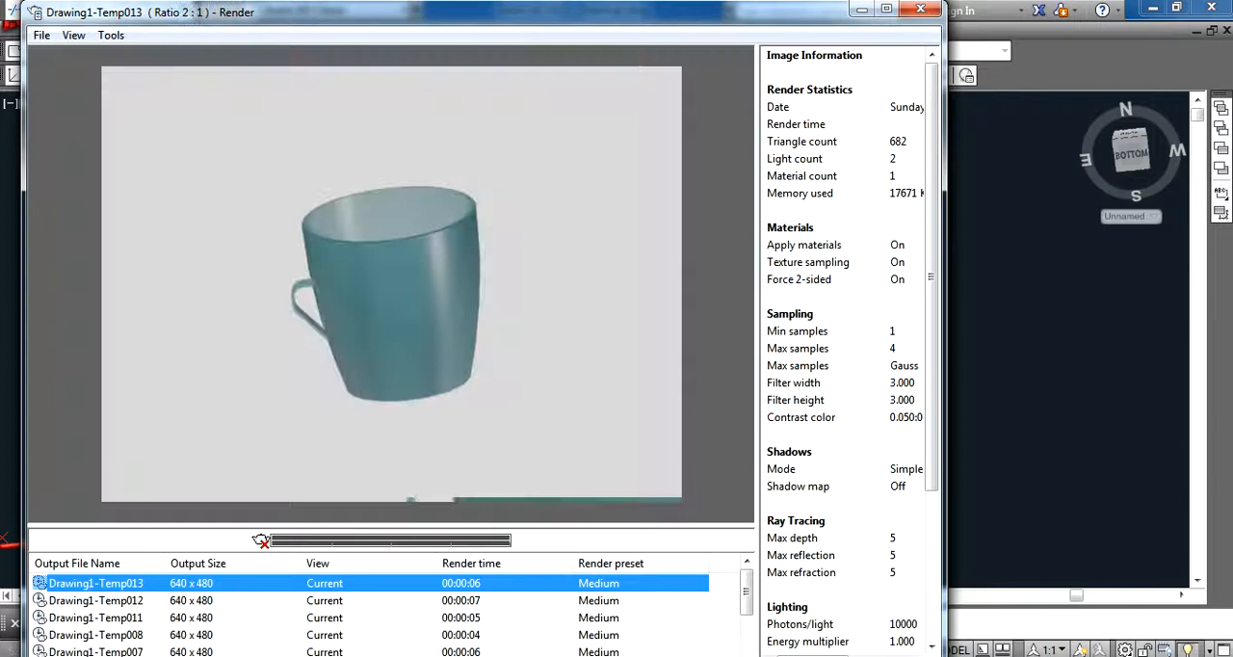
pyautogui.click(920, 10)
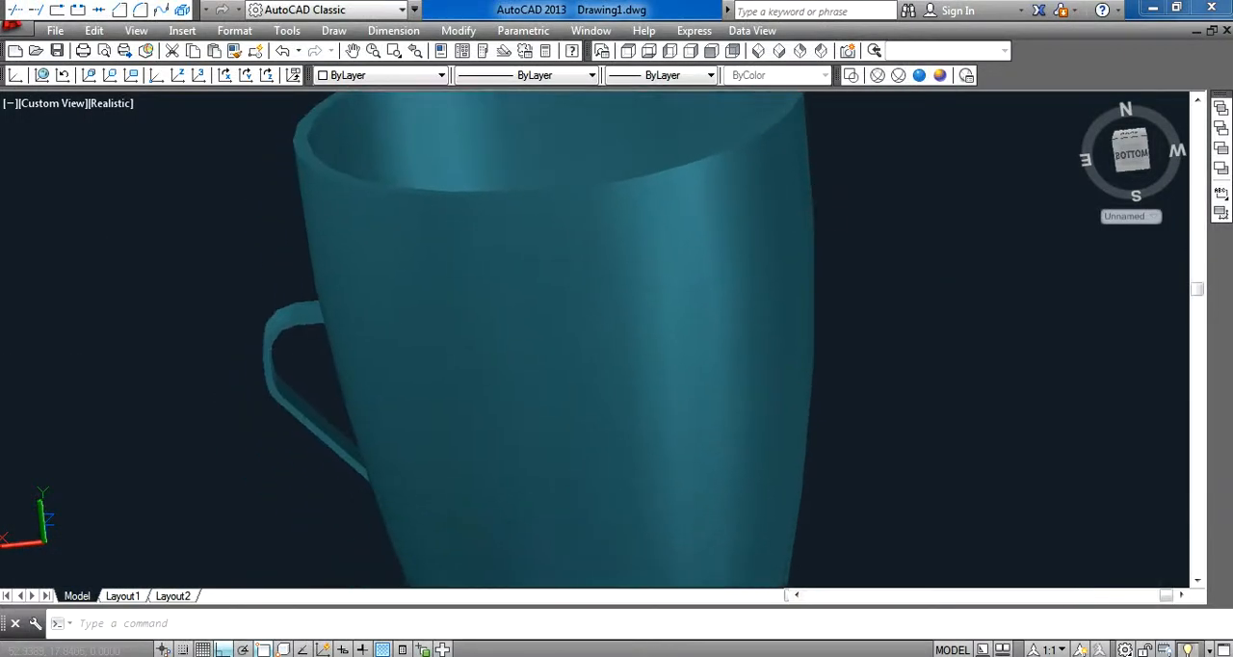
pyautogui.write('RENde')
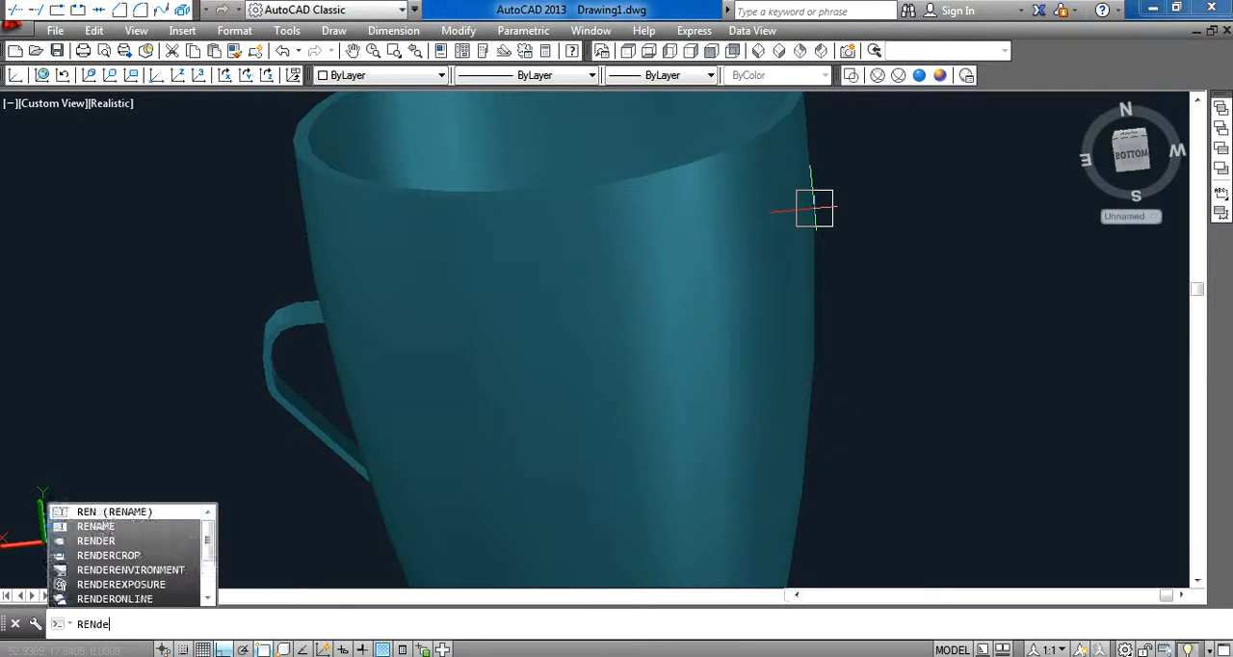
pyautogui.press('enter')
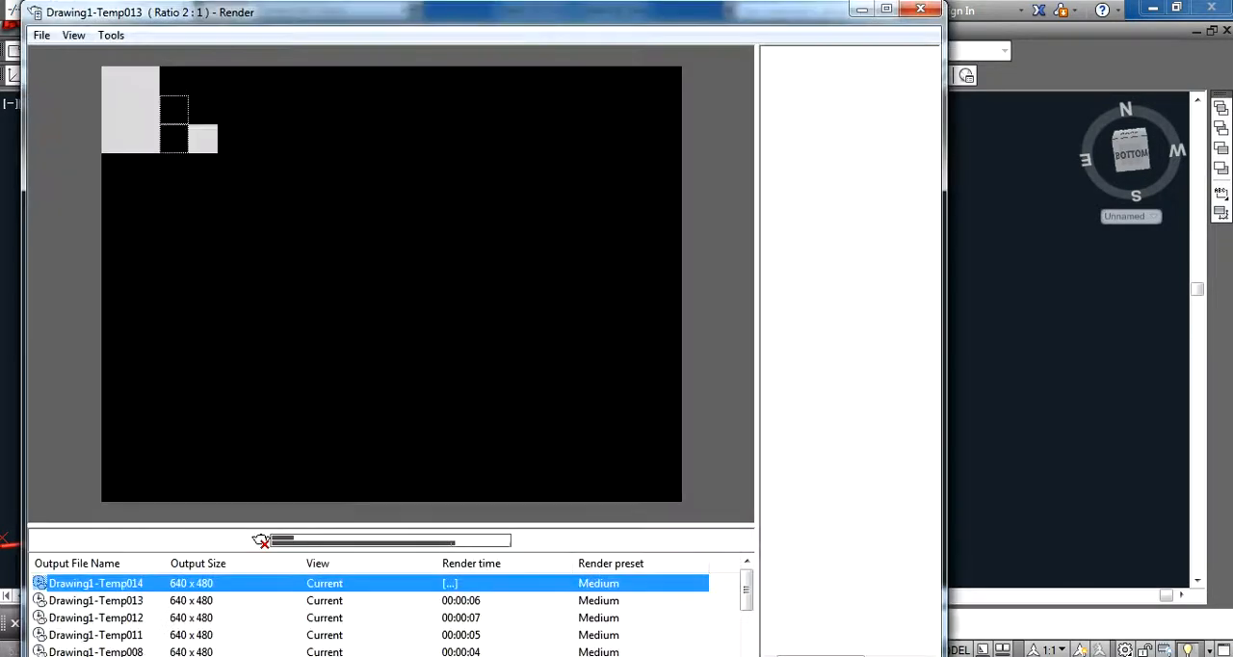